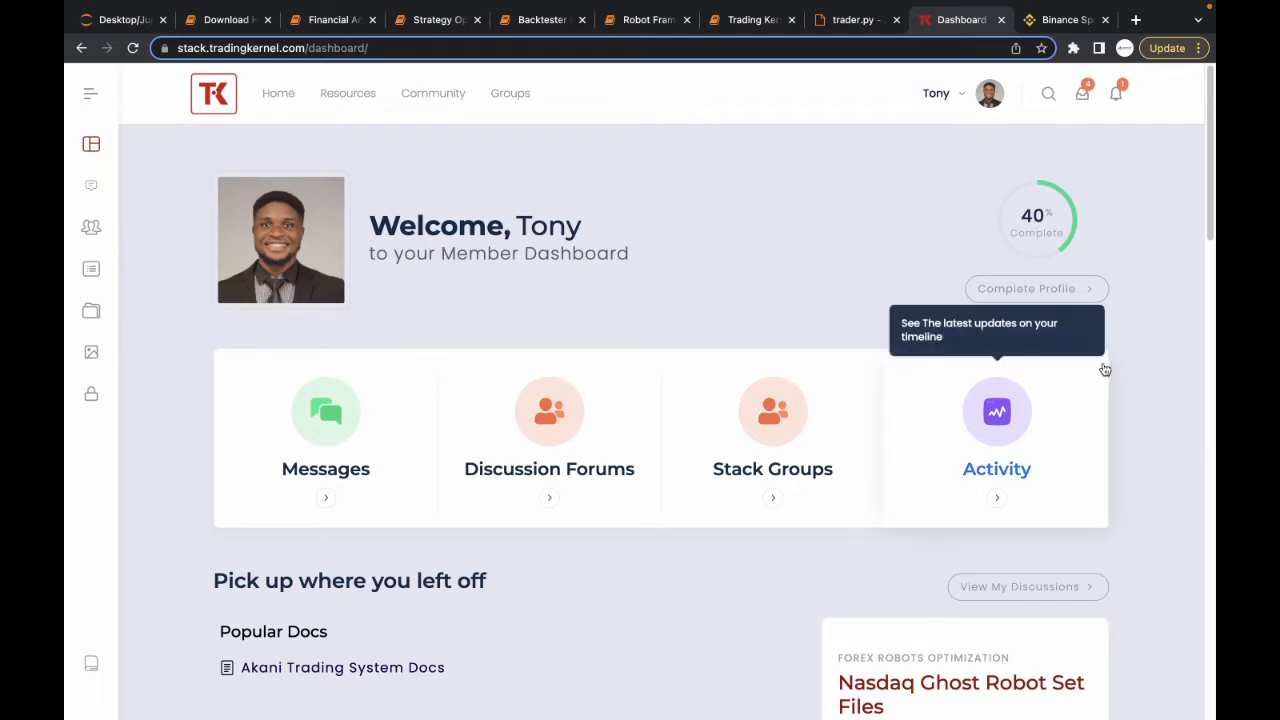
mouse_move(1151, 286)
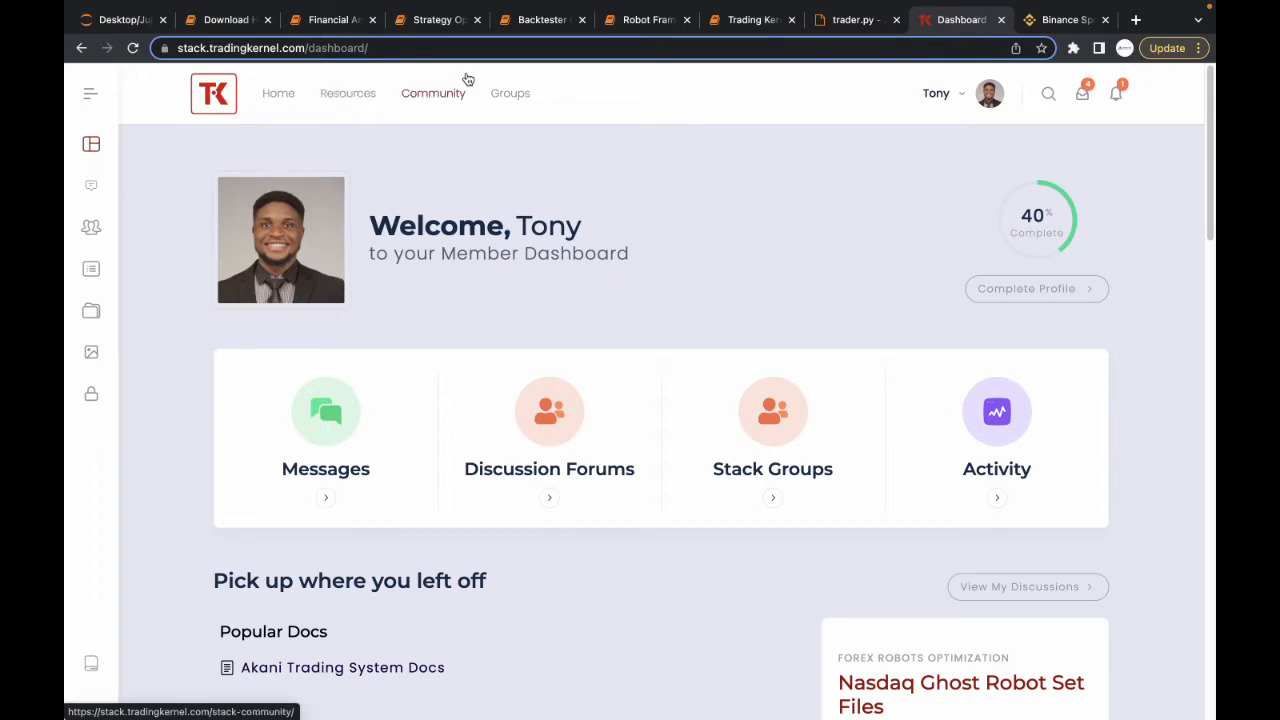
Switch to the testnet.binance.vision tab with its GitHub login and data-reset changelog.
left_click(1065, 19)
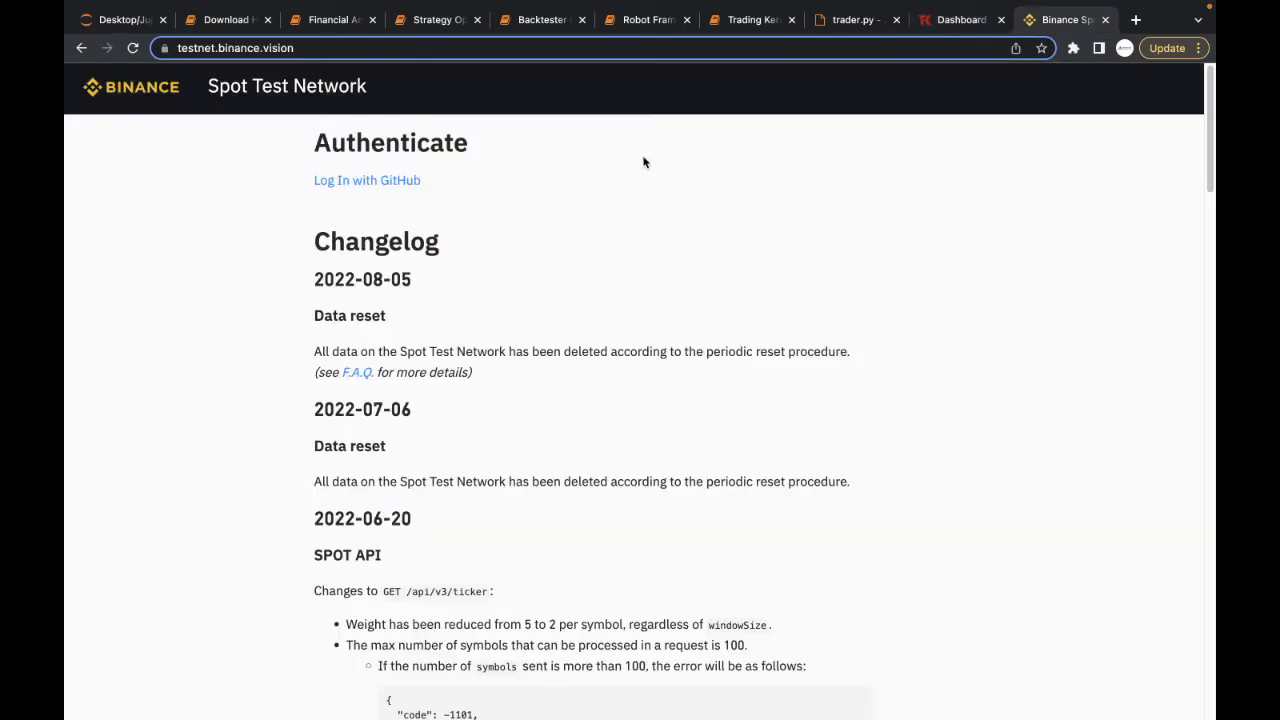
mouse_move(907, 204)
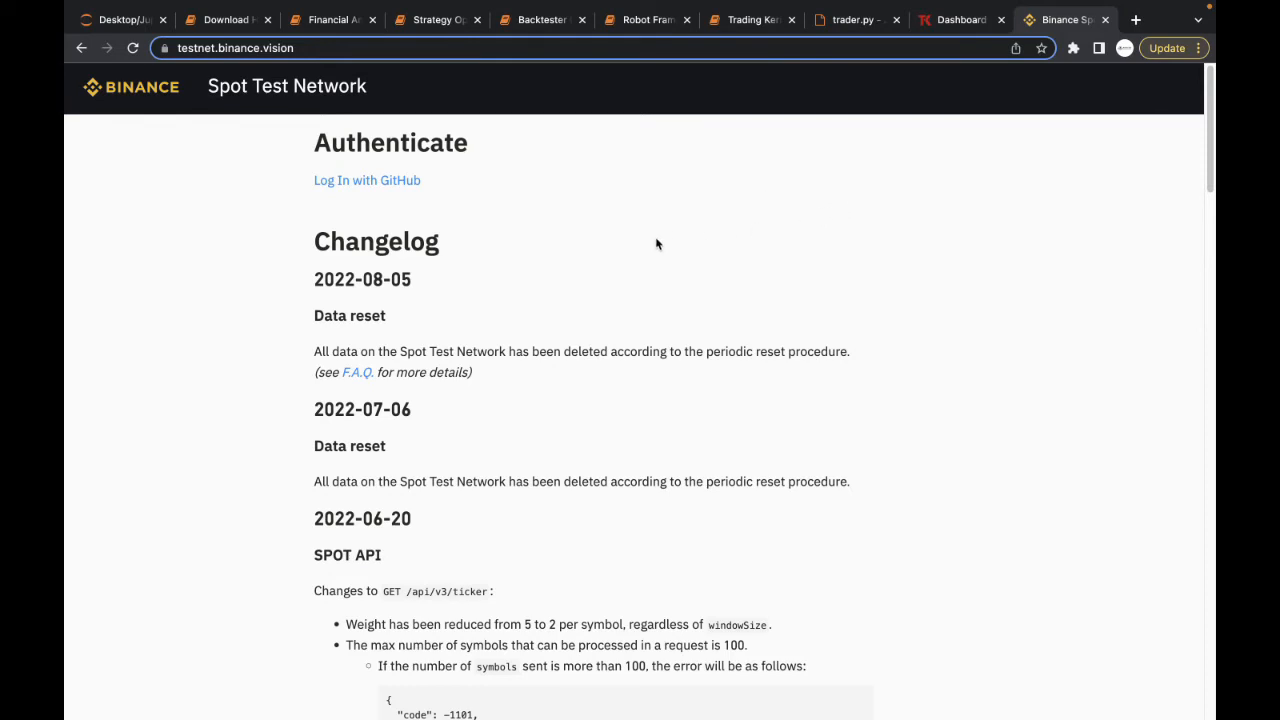
mouse_move(375, 181)
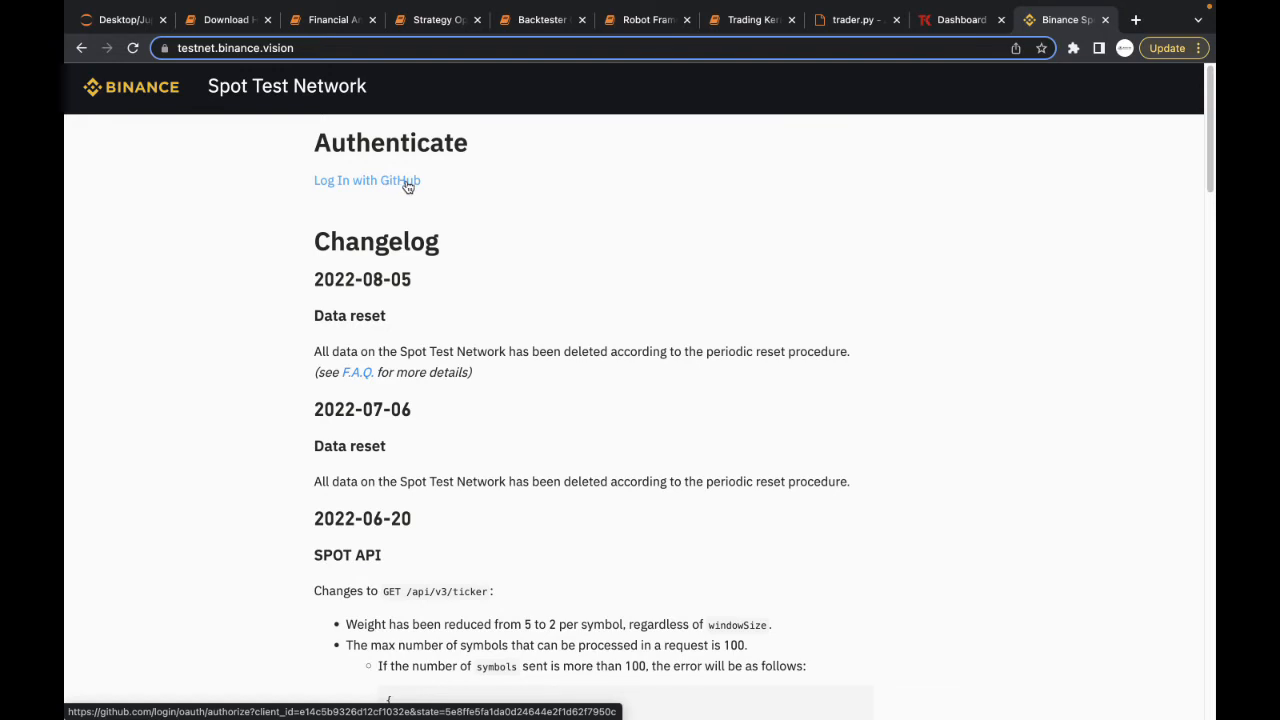
mouse_move(618, 151)
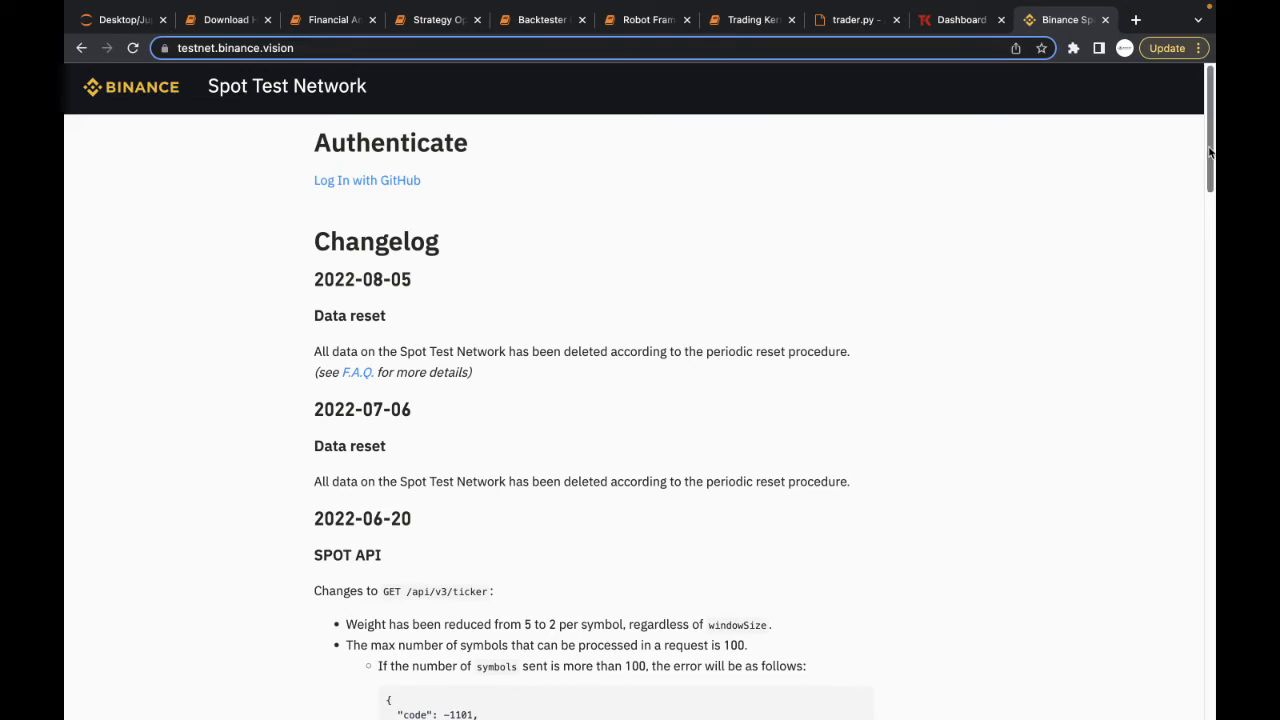
scroll("down", 3)
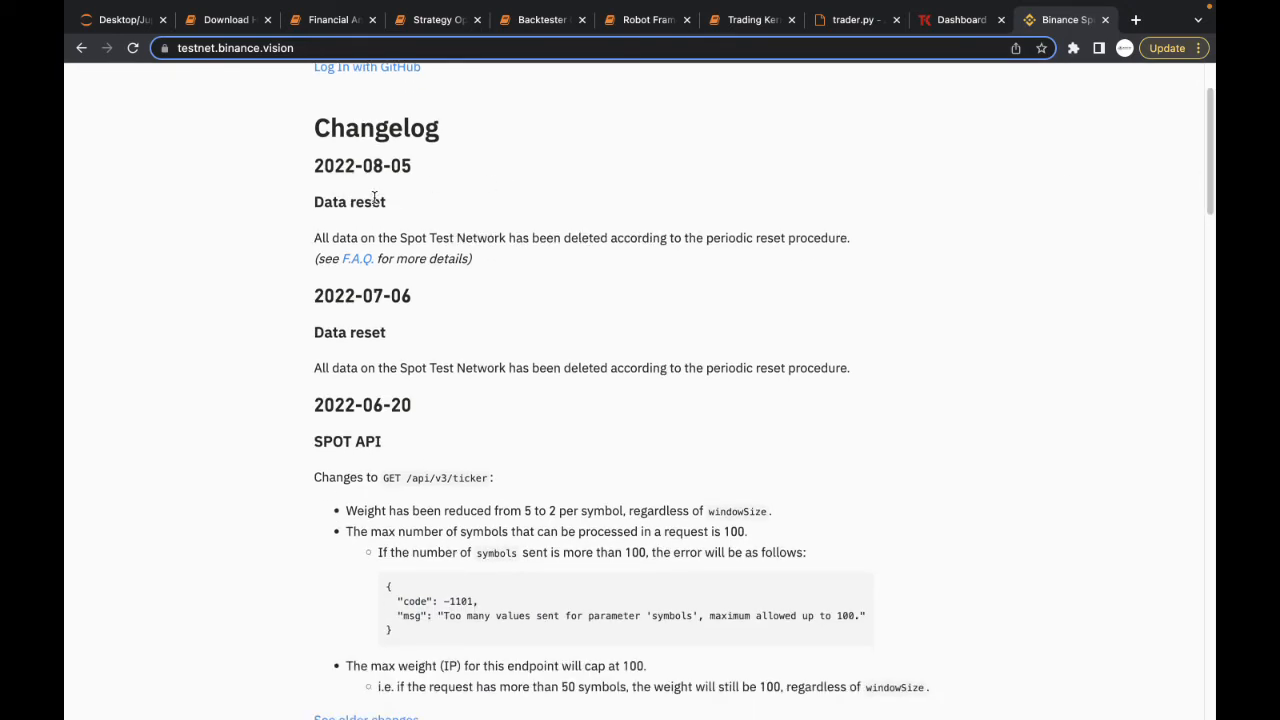
double_click(349, 201)
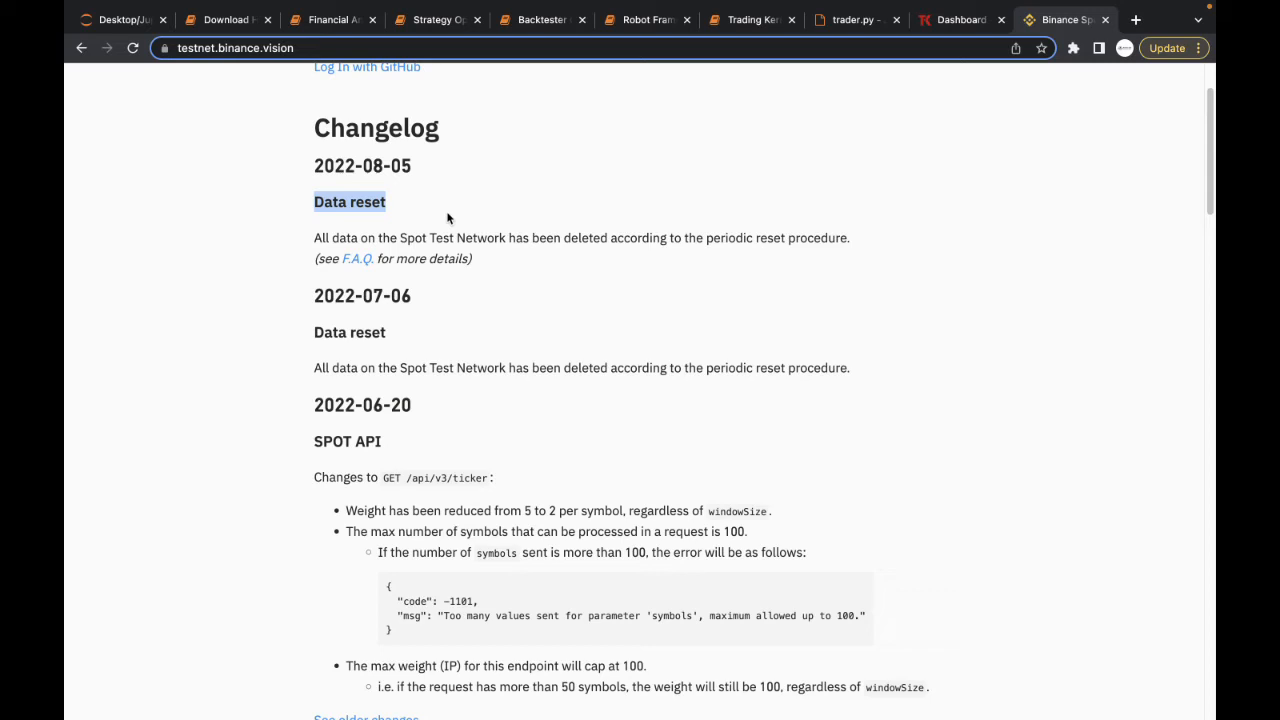
scroll("down", 3)
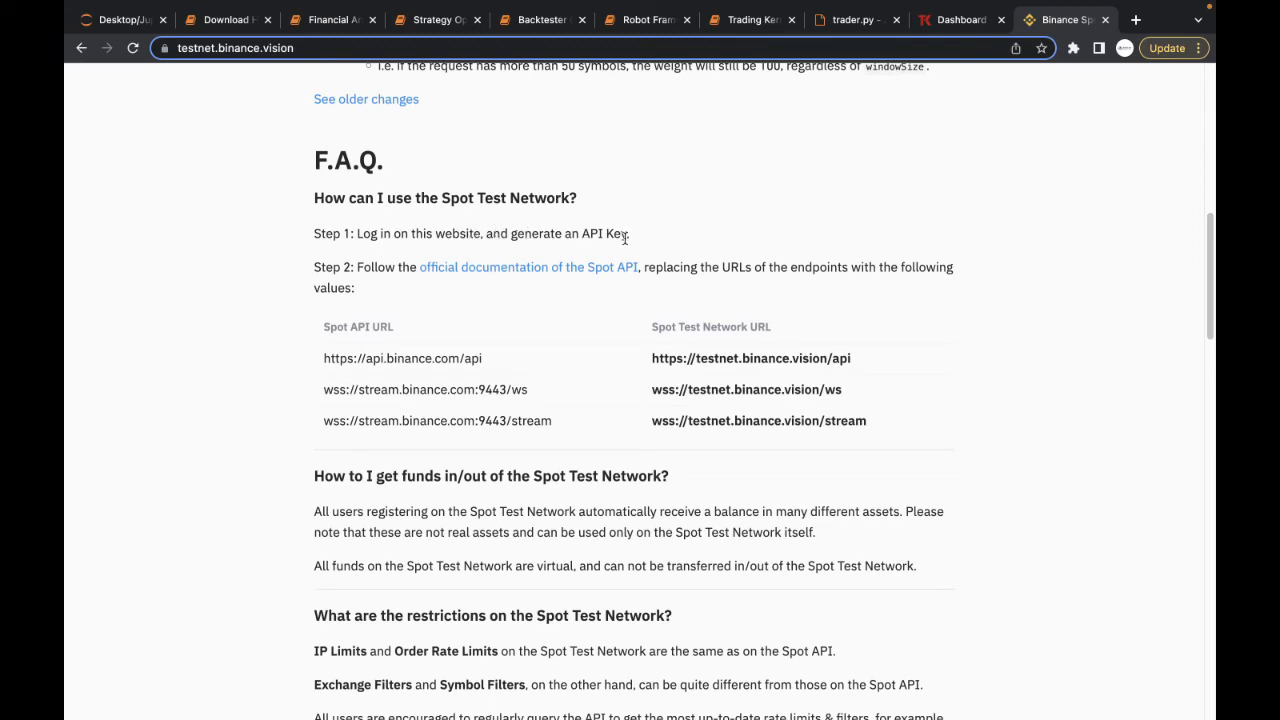
mouse_move(665, 297)
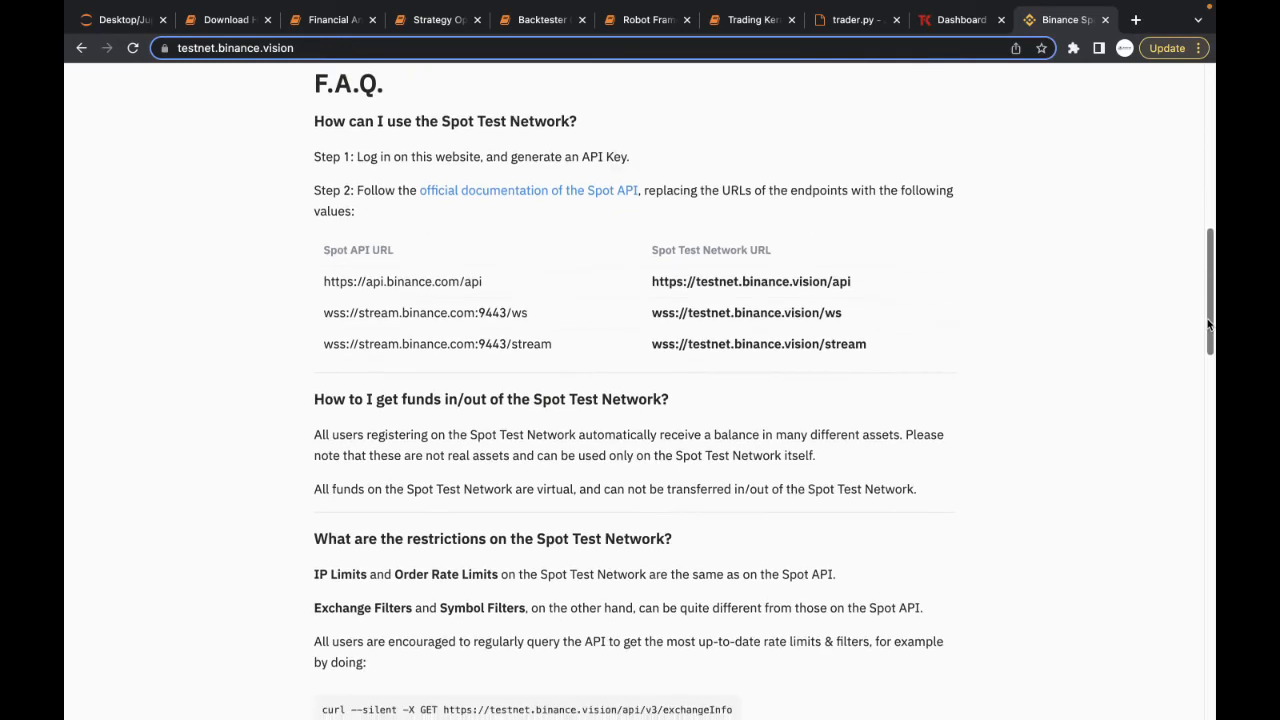
scroll("down", 3)
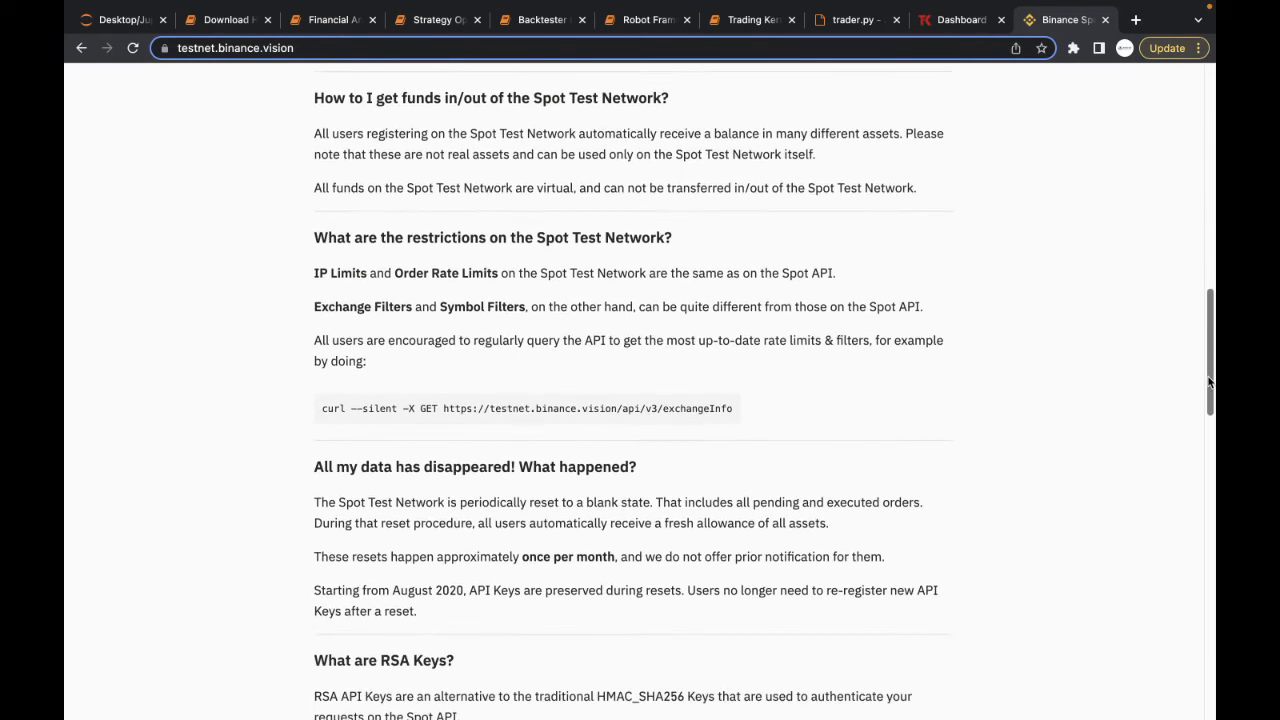
scroll("down", 3)
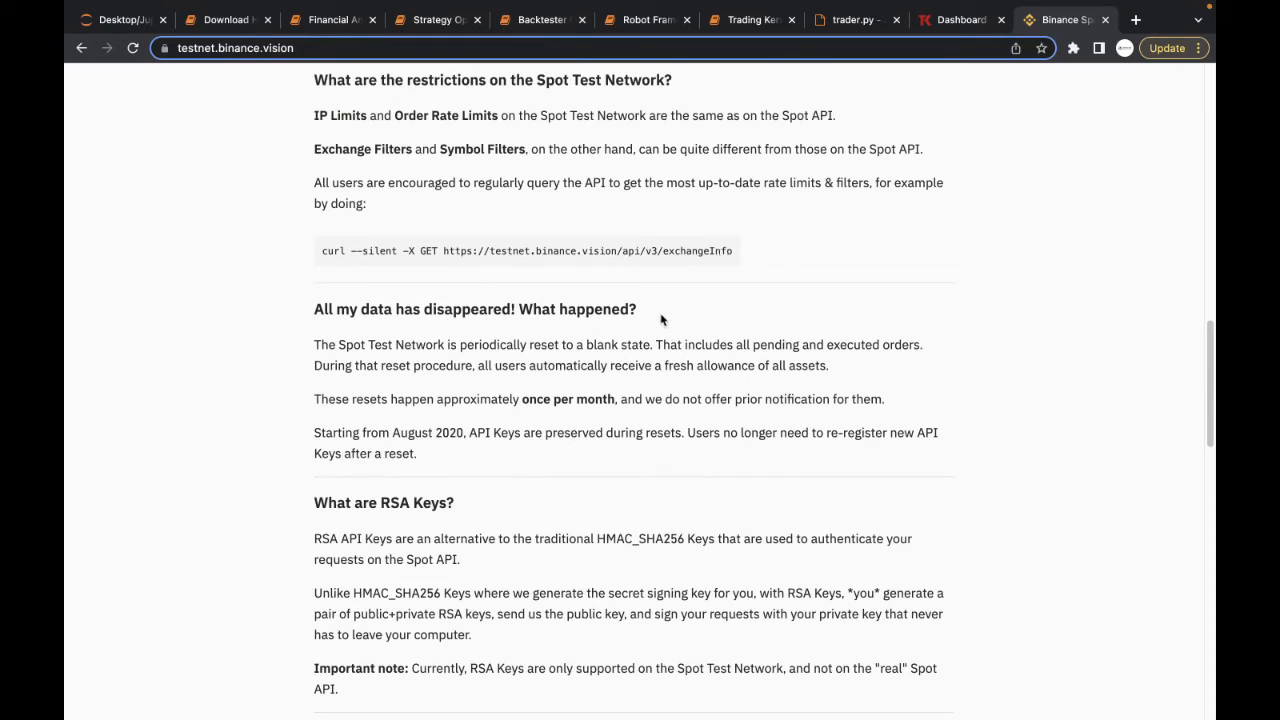
mouse_move(440, 372)
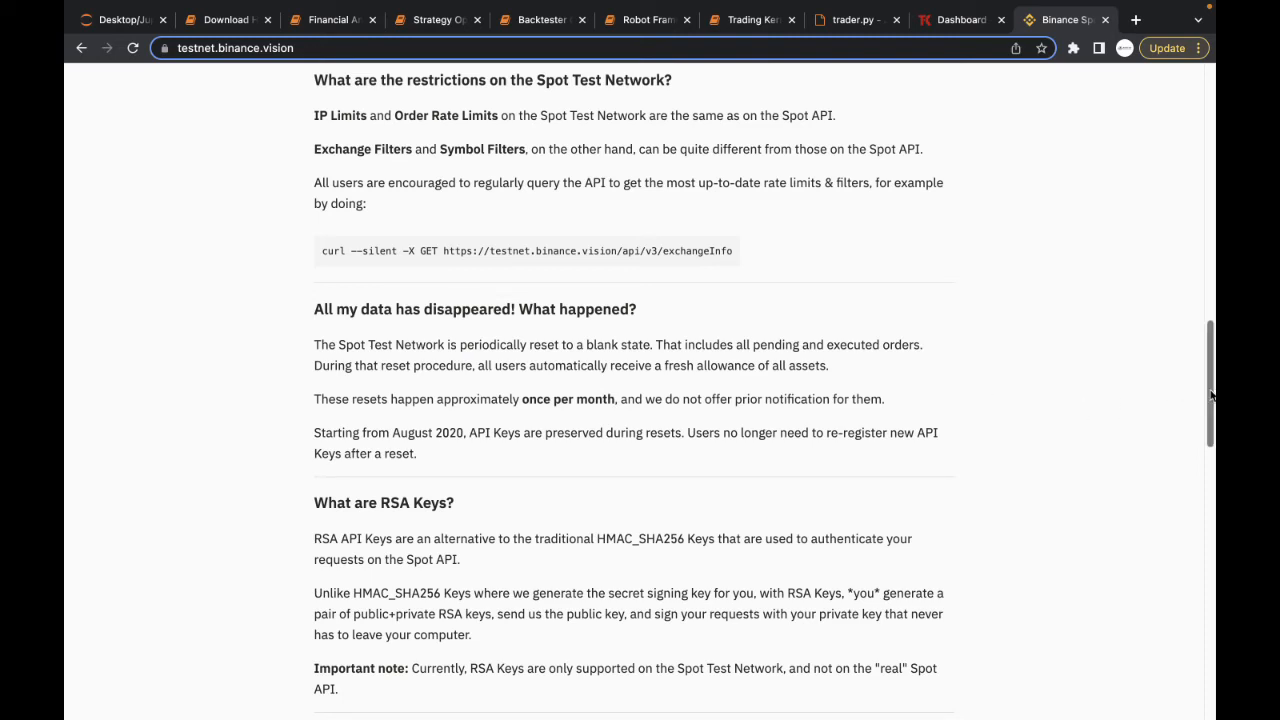
scroll("down", 3)
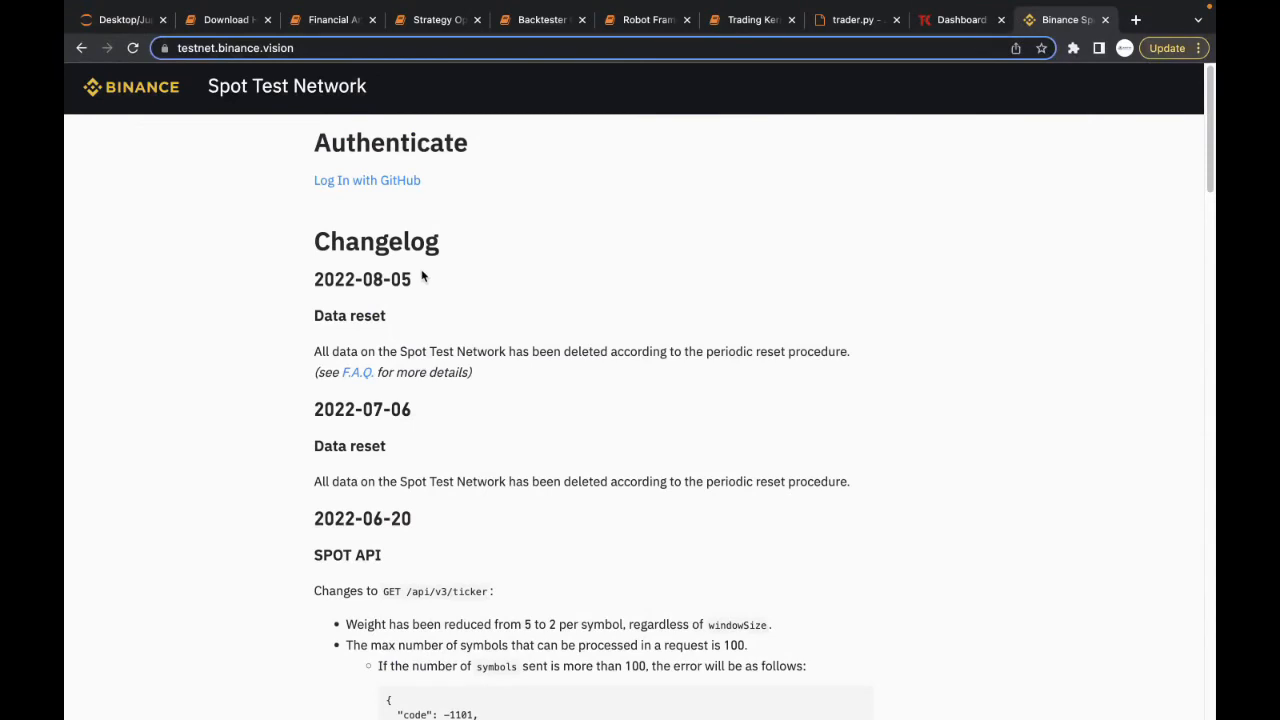
mouse_move(381, 192)
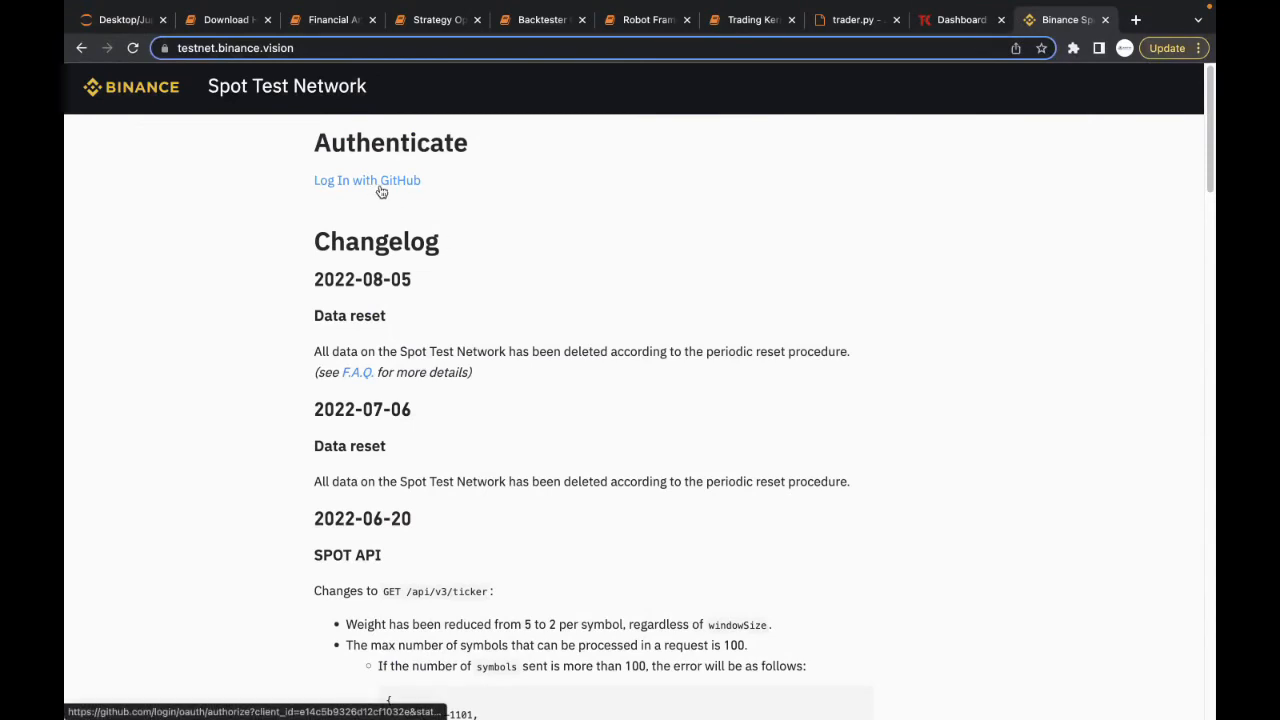
mouse_move(366, 196)
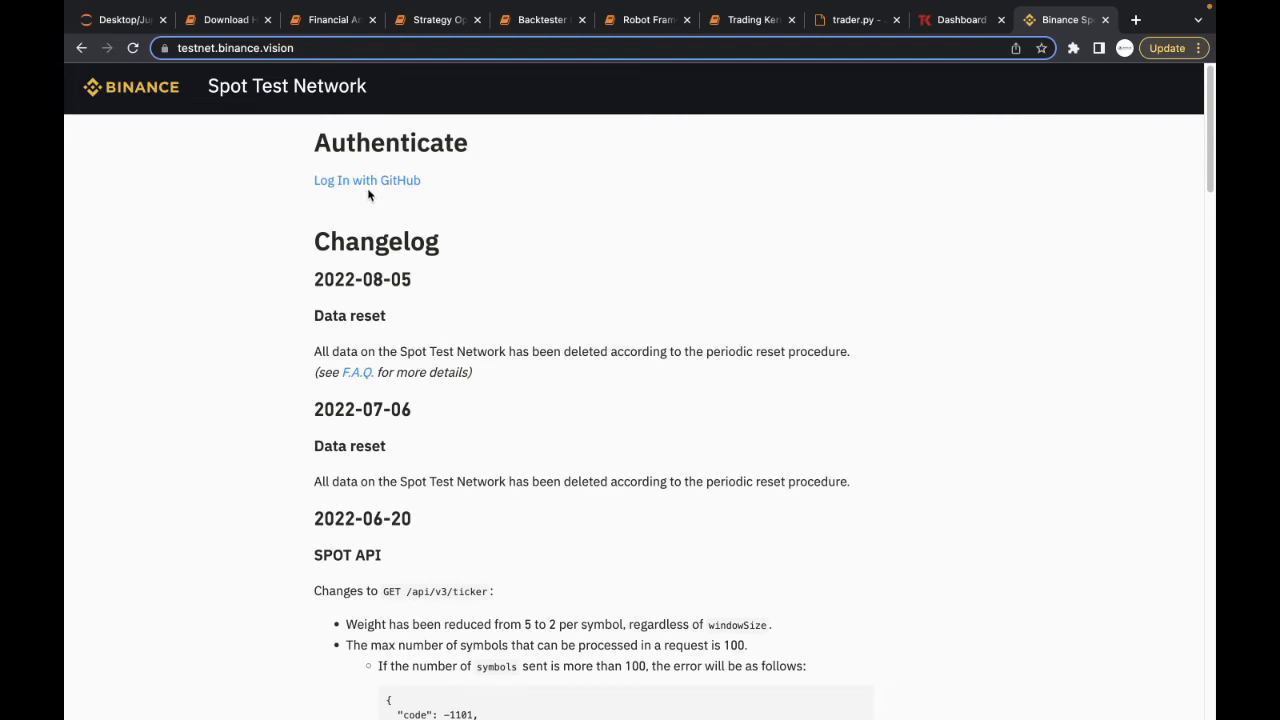
Sign in with GitHub credentials to reach the testnet's API keys list.
left_click(367, 180)
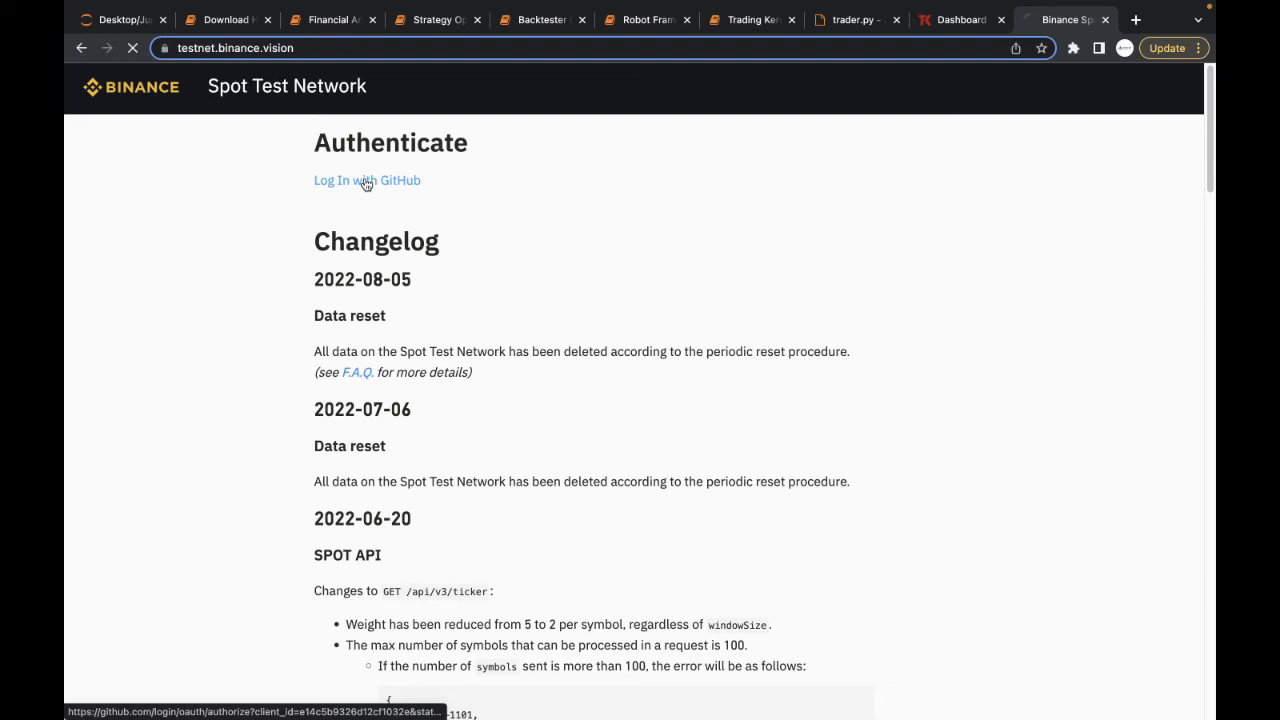
left_click(367, 180)
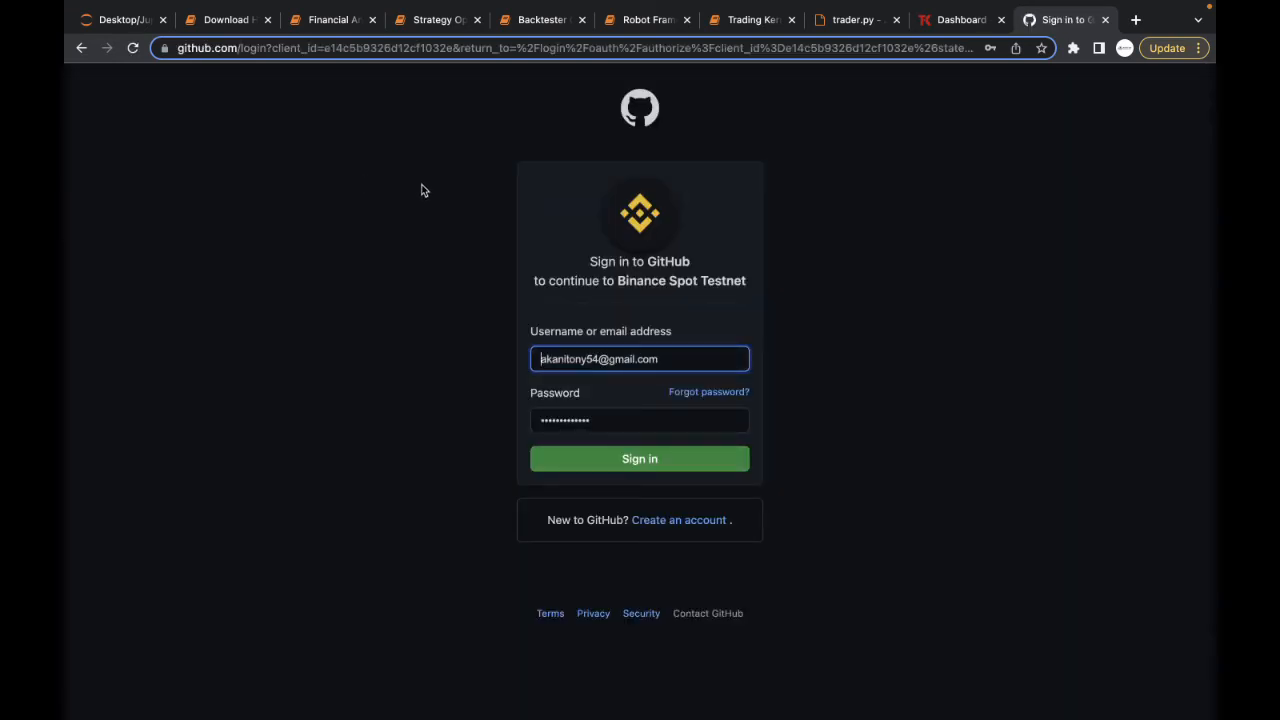
left_click(639, 458)
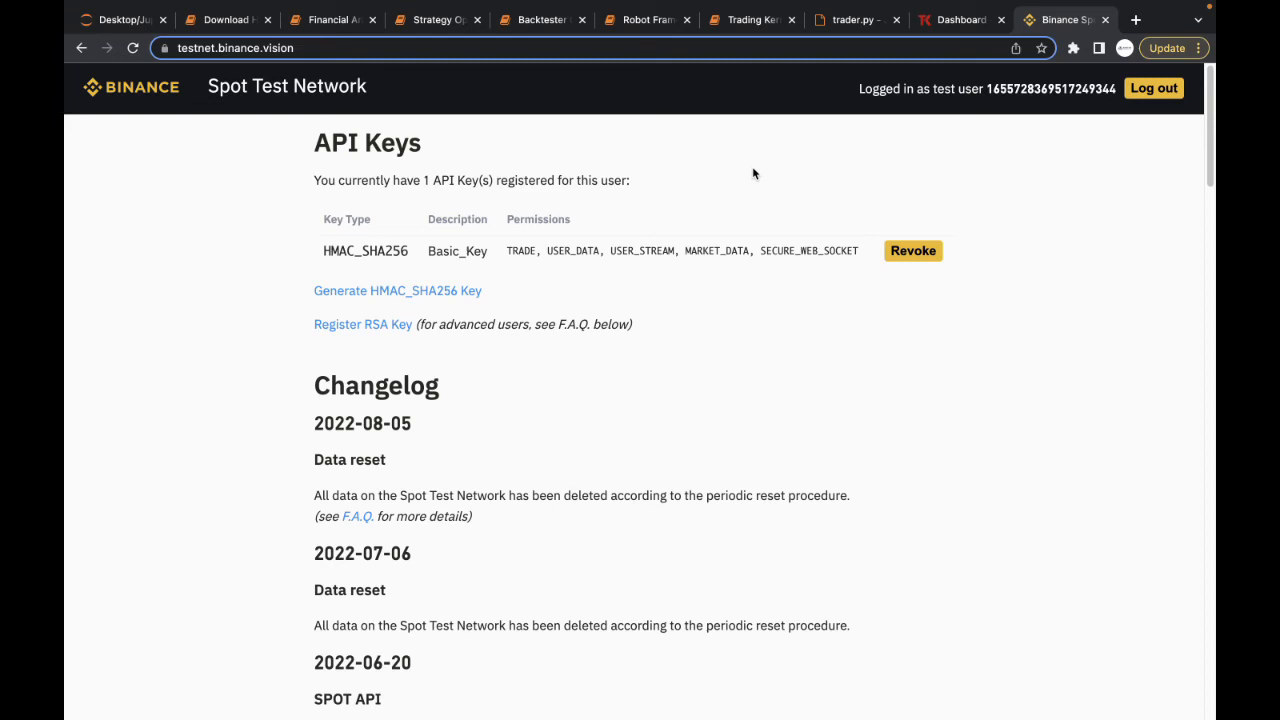
mouse_move(442, 200)
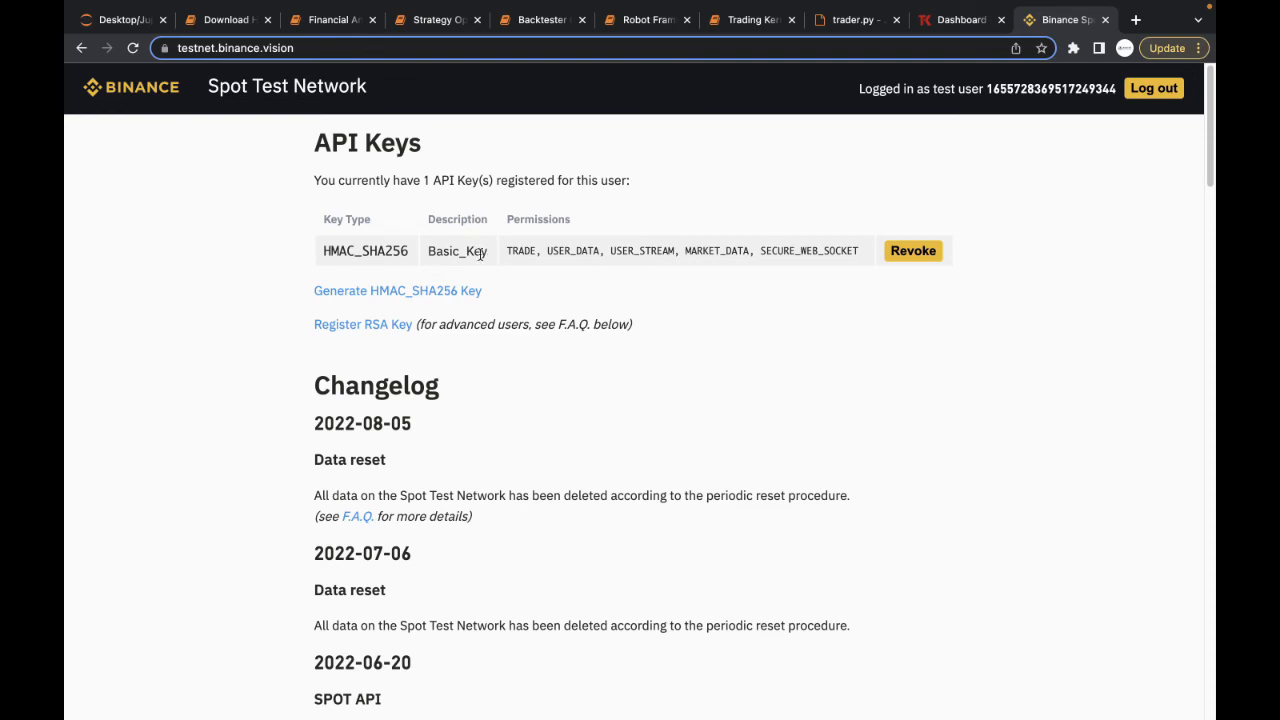
mouse_move(565, 263)
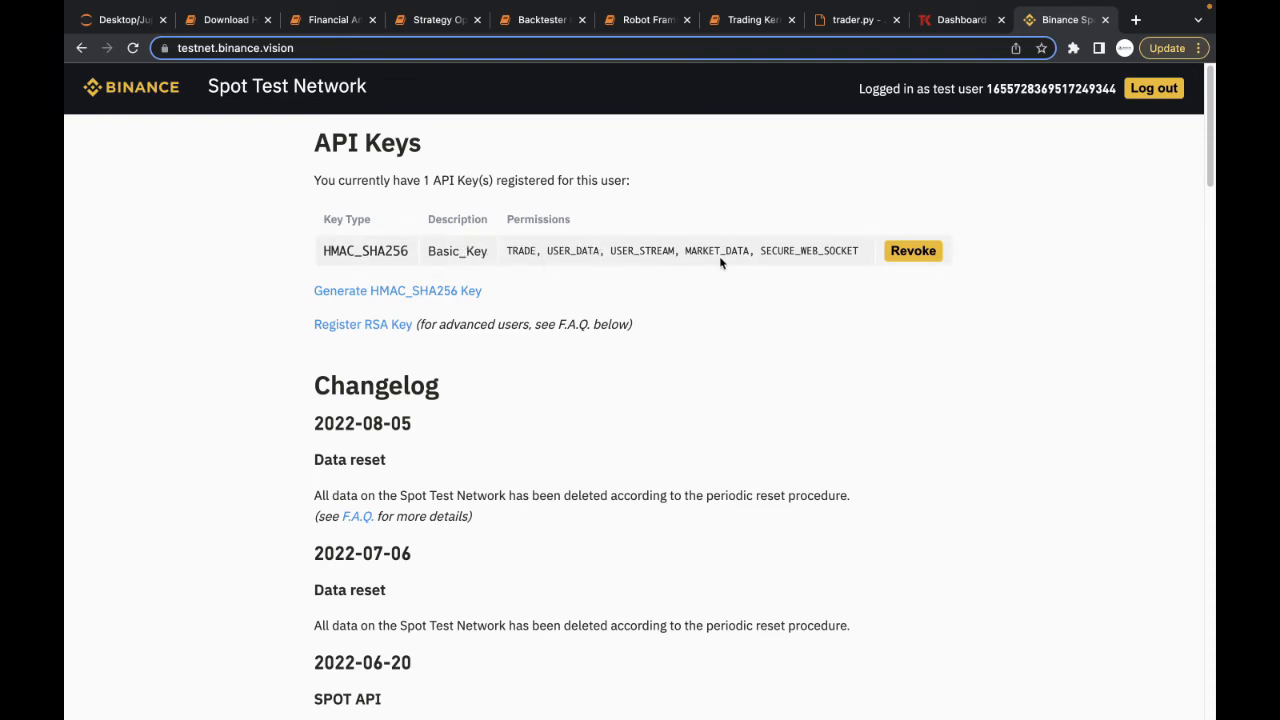
mouse_move(789, 263)
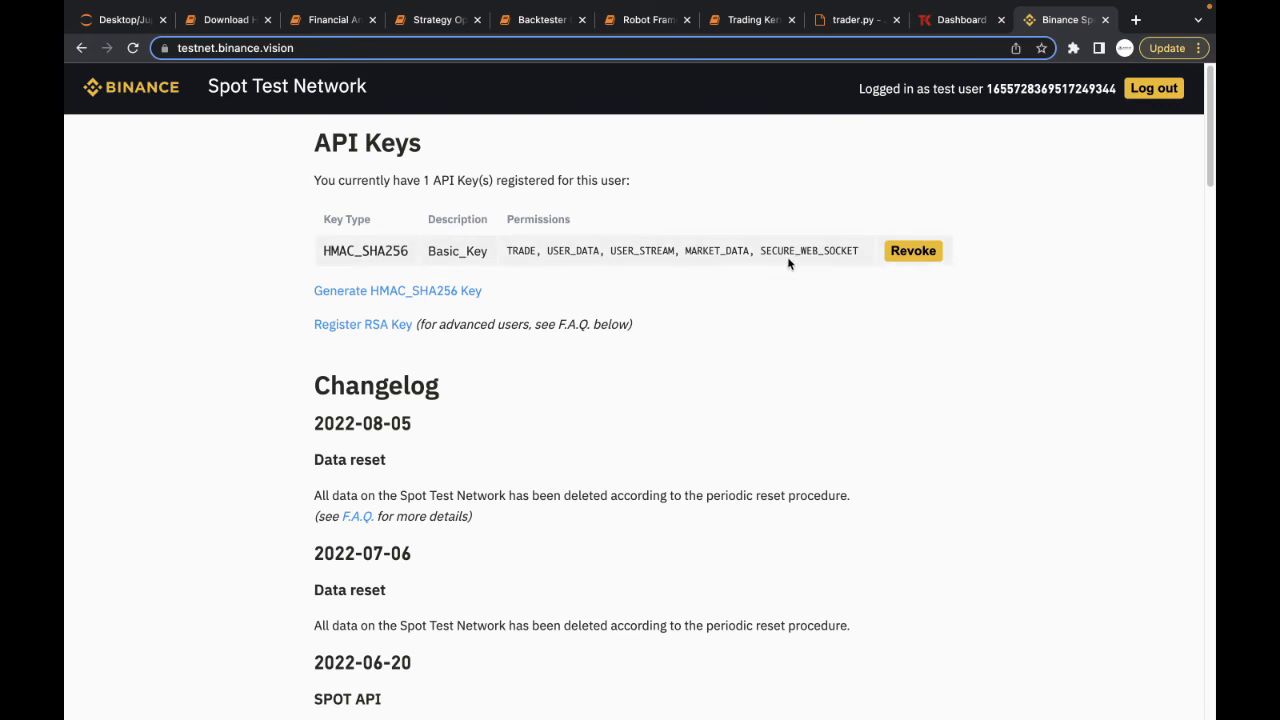
mouse_move(918, 258)
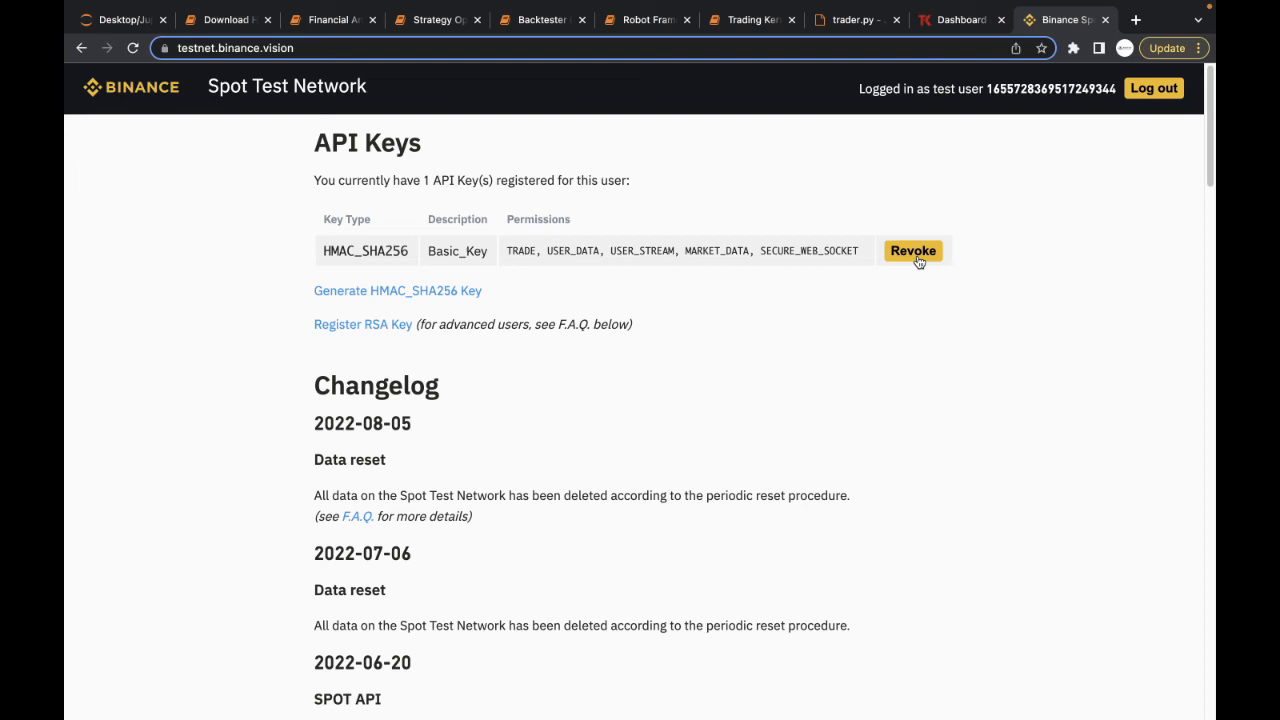
mouse_move(404, 186)
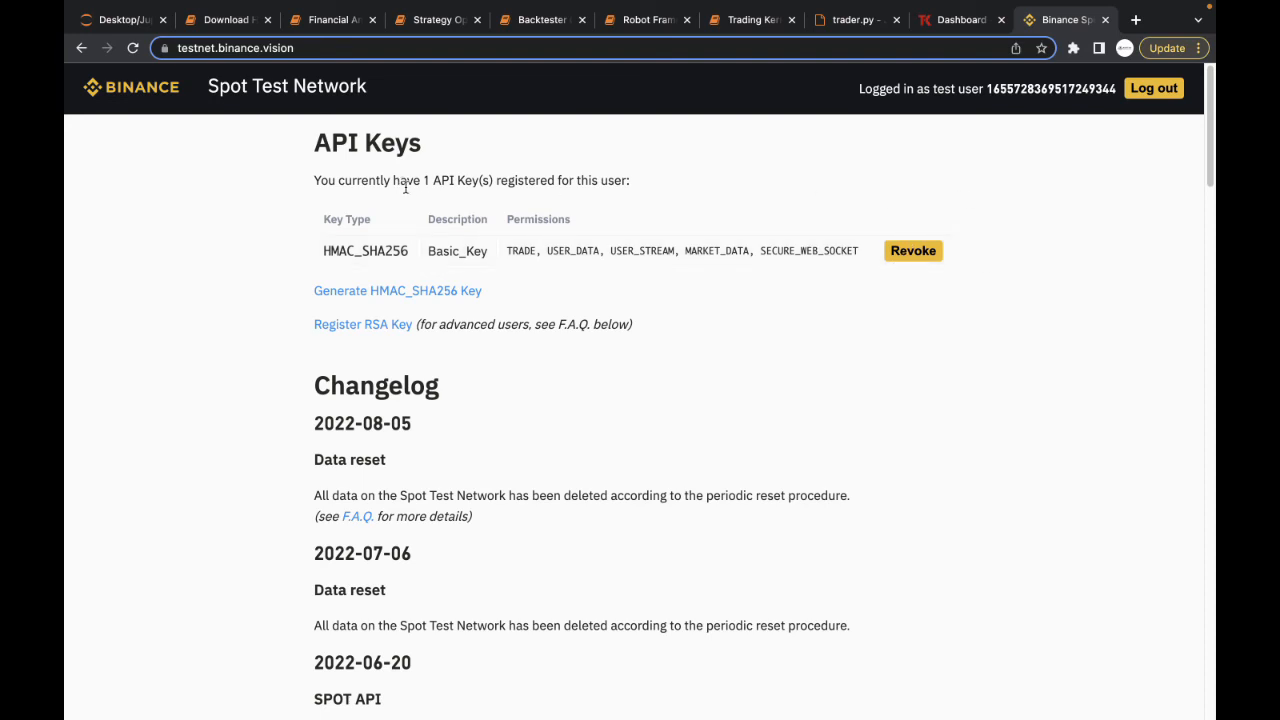
mouse_move(700, 280)
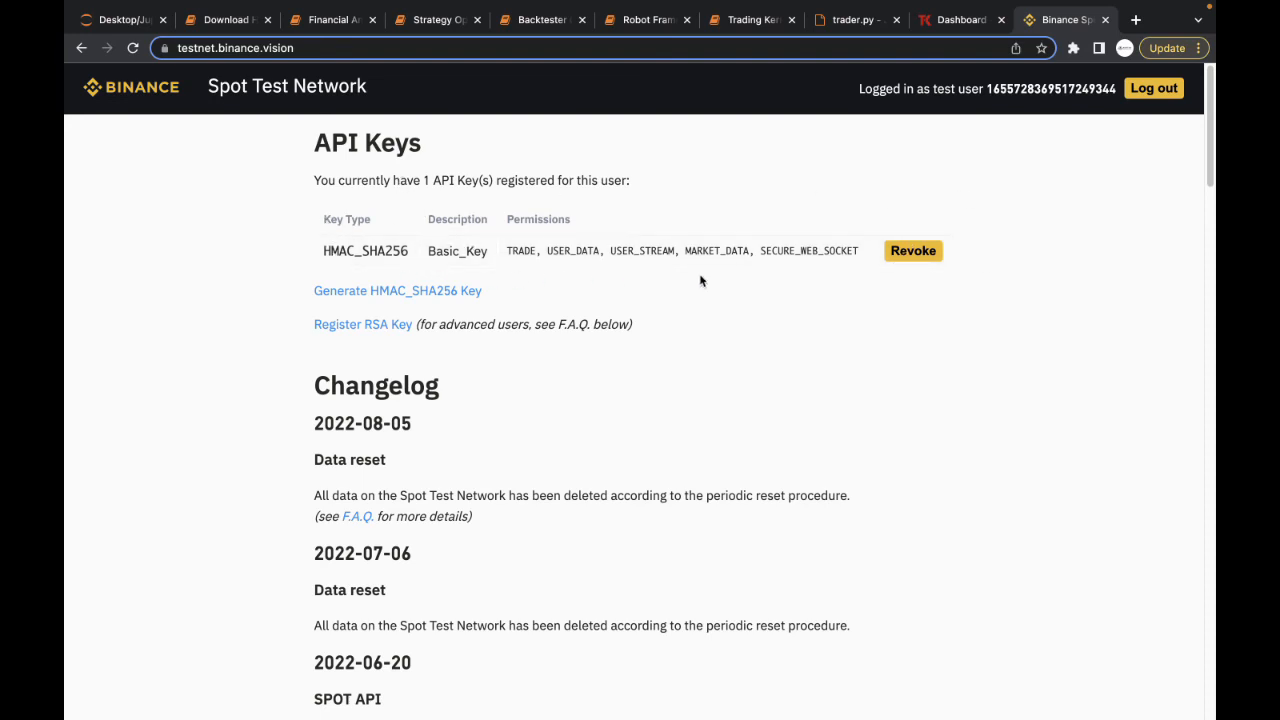
mouse_move(588, 205)
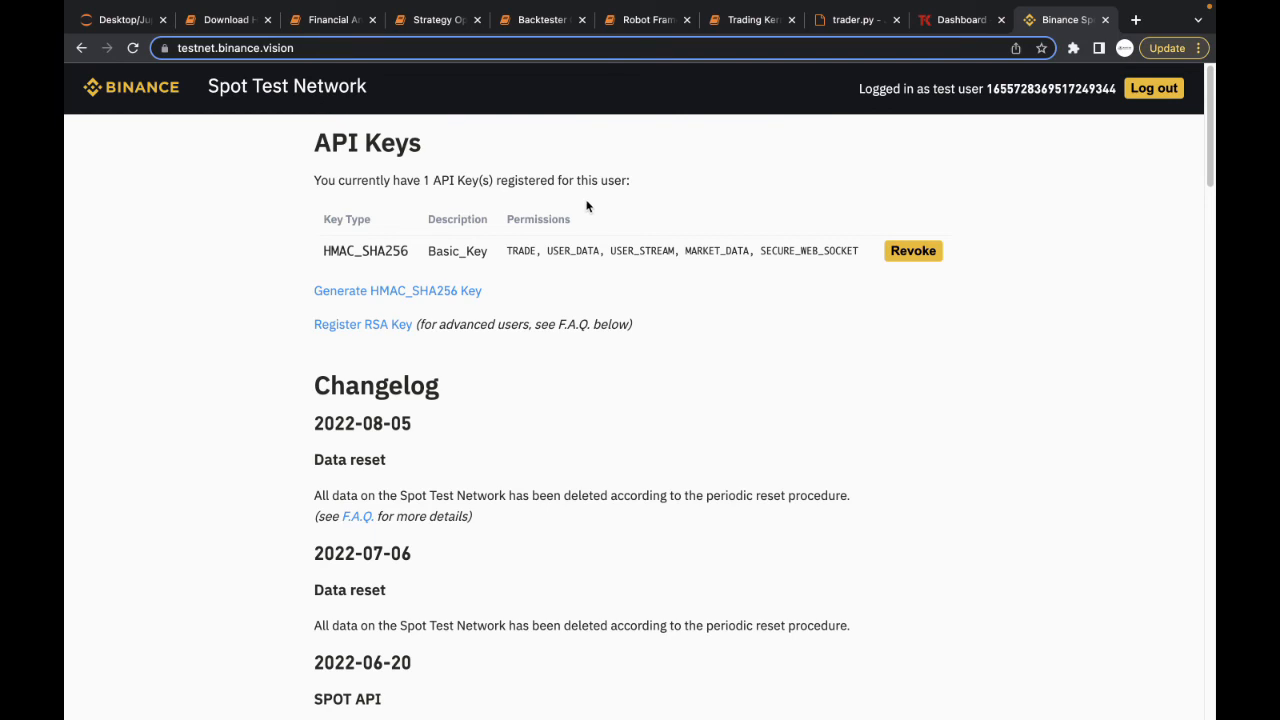
Open the Generate HMAC_SHA256 Key form beside the existing Basic_Key.
left_click(397, 290)
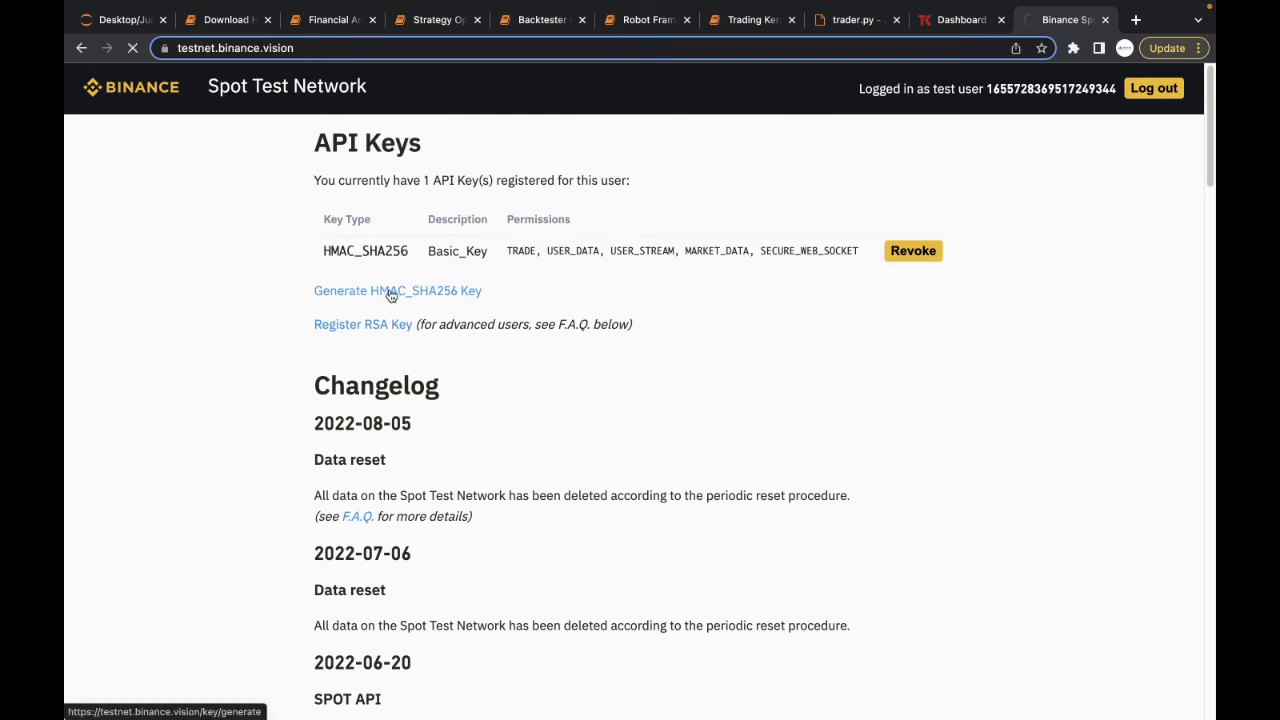
Enter the description 'Second_Key' and generate the key, showing its API and secret keys.
left_click(397, 290)
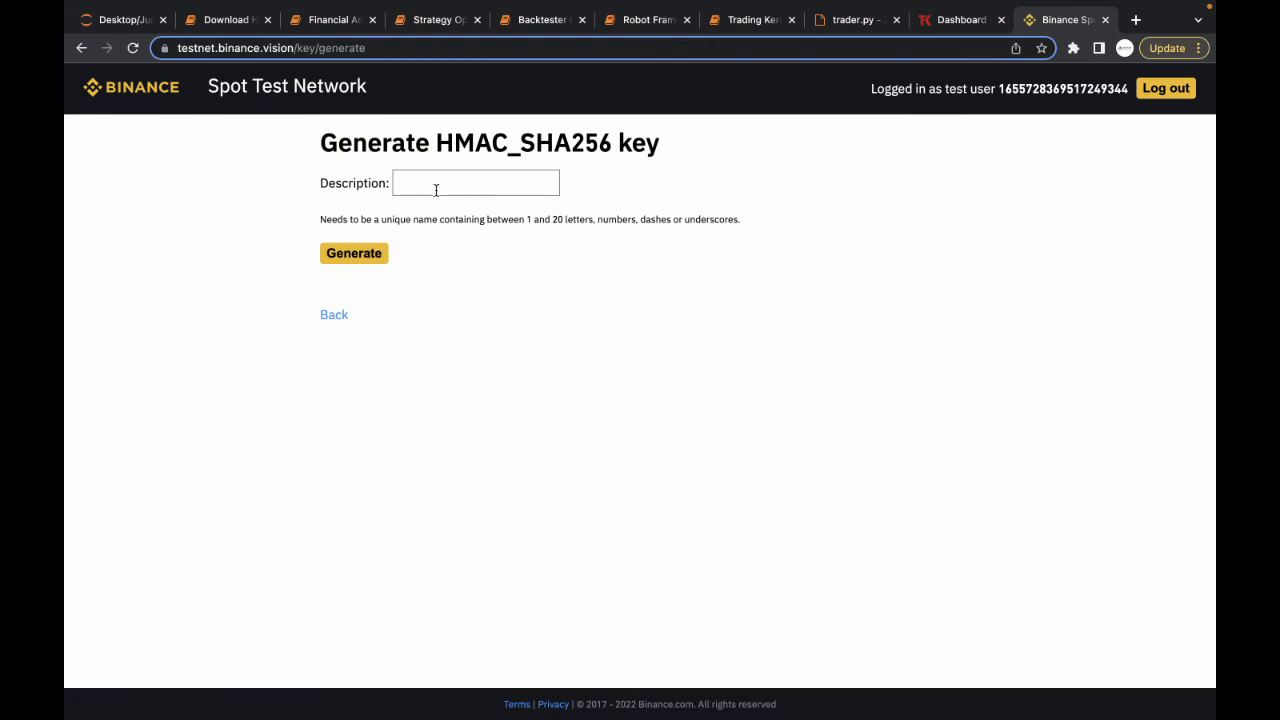
left_click(475, 183)
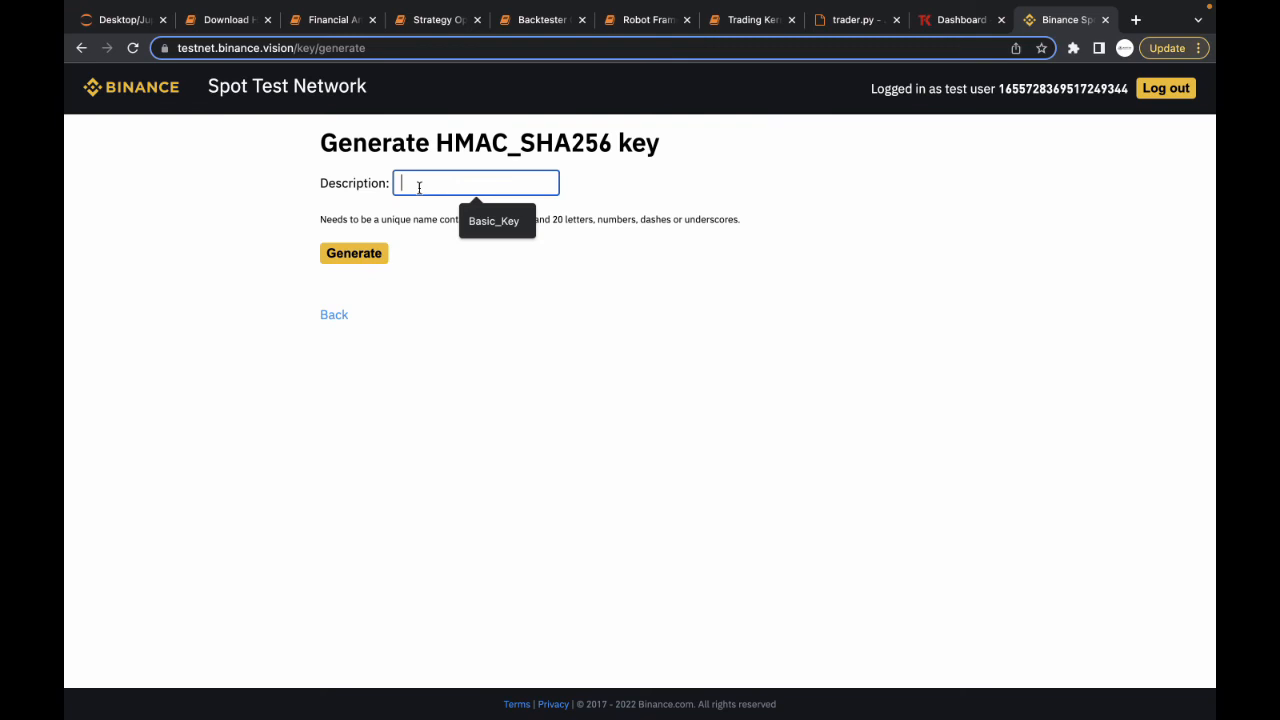
type("Second")
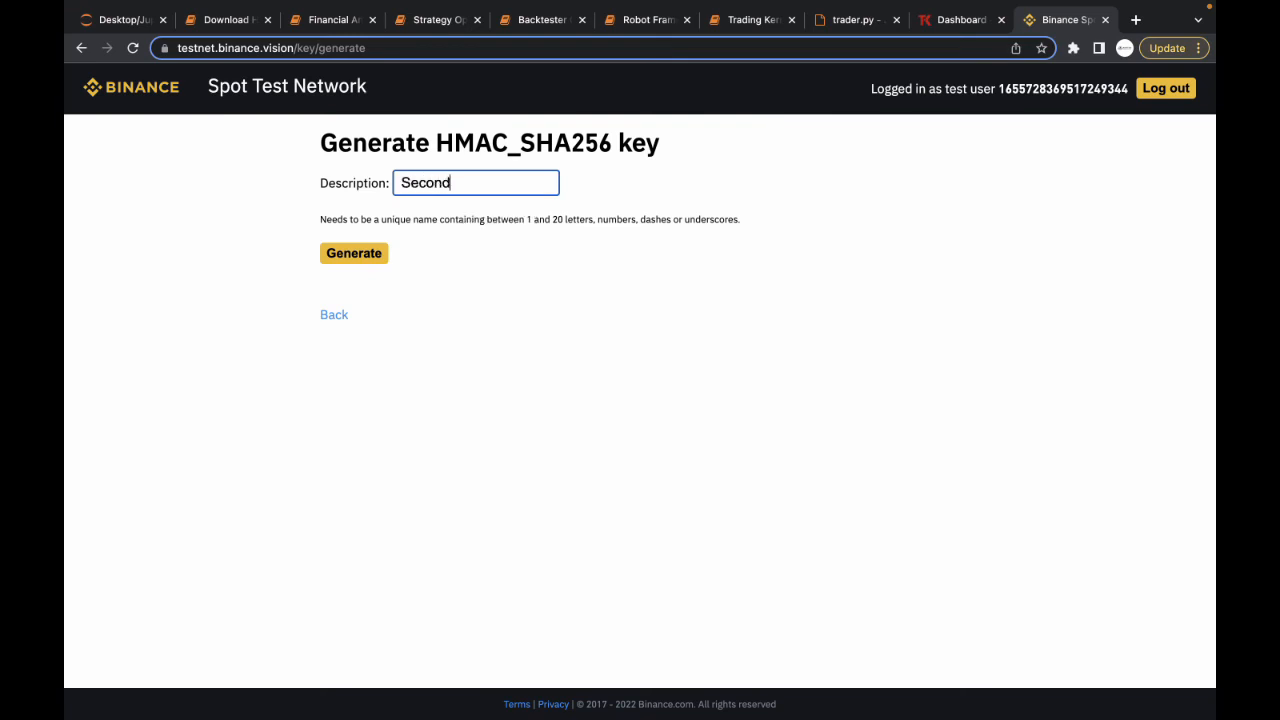
type("_")
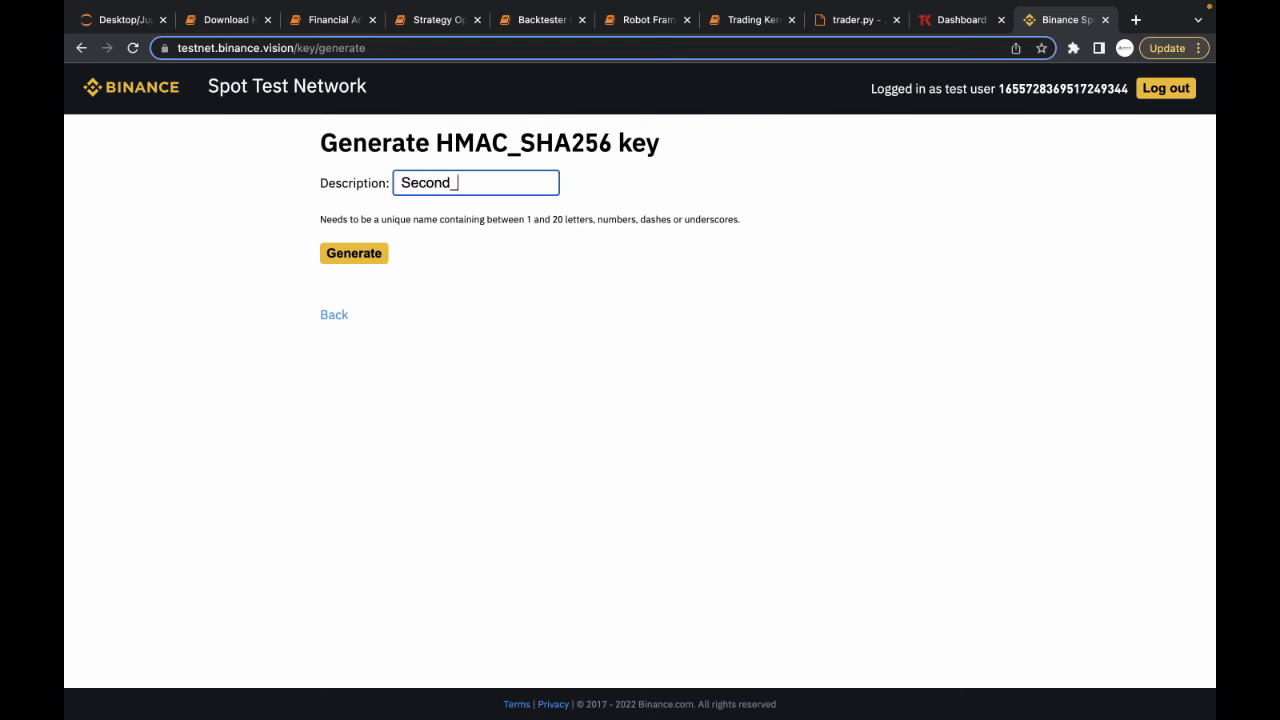
type("Key")
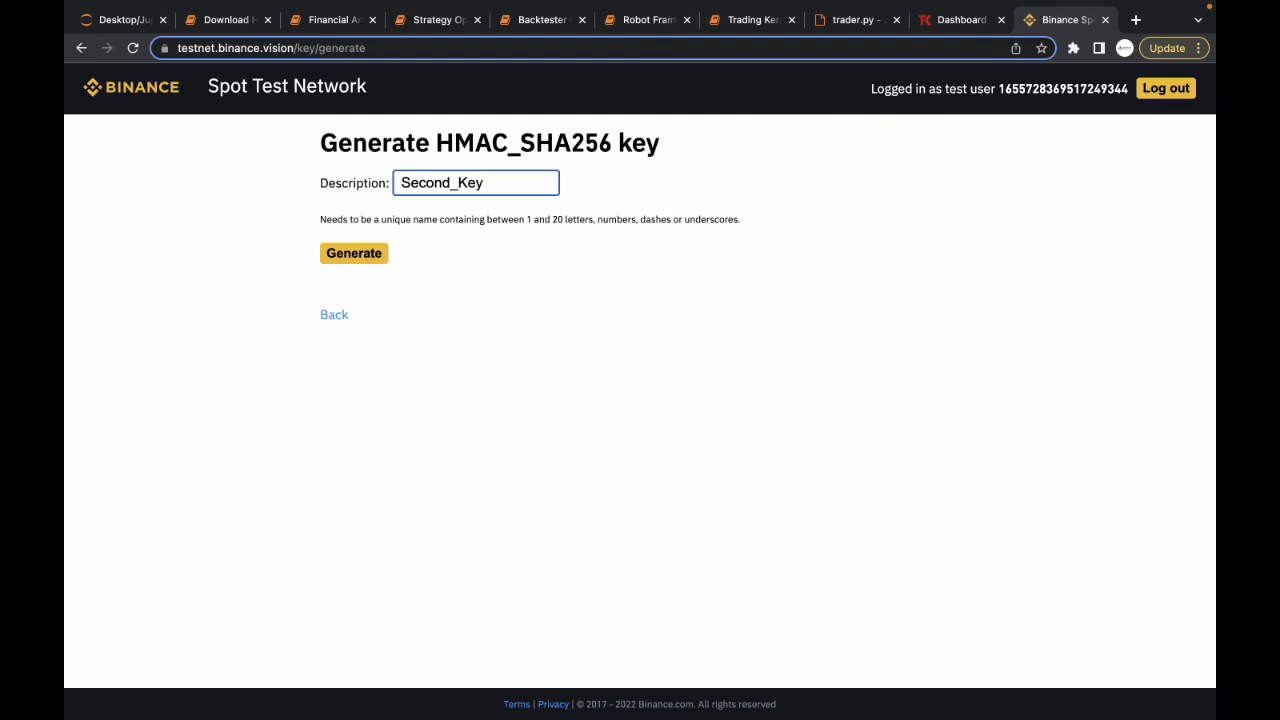
left_click(353, 252)
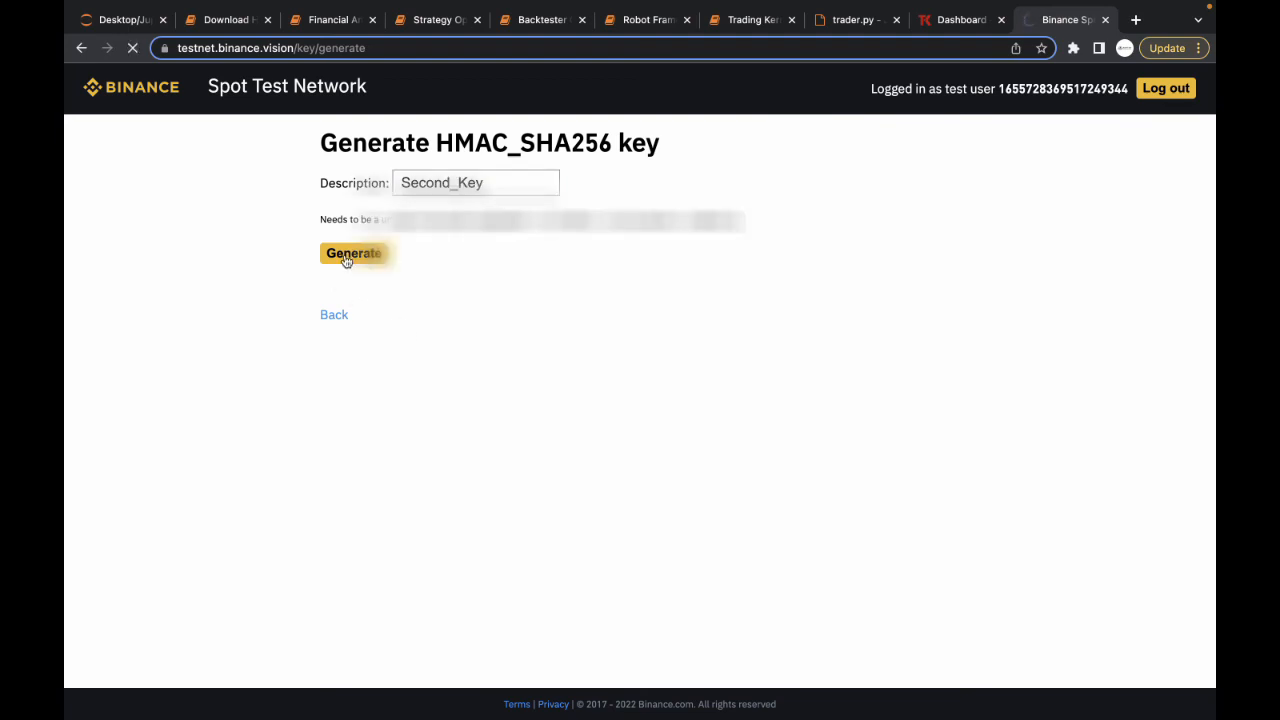
left_click(353, 252)
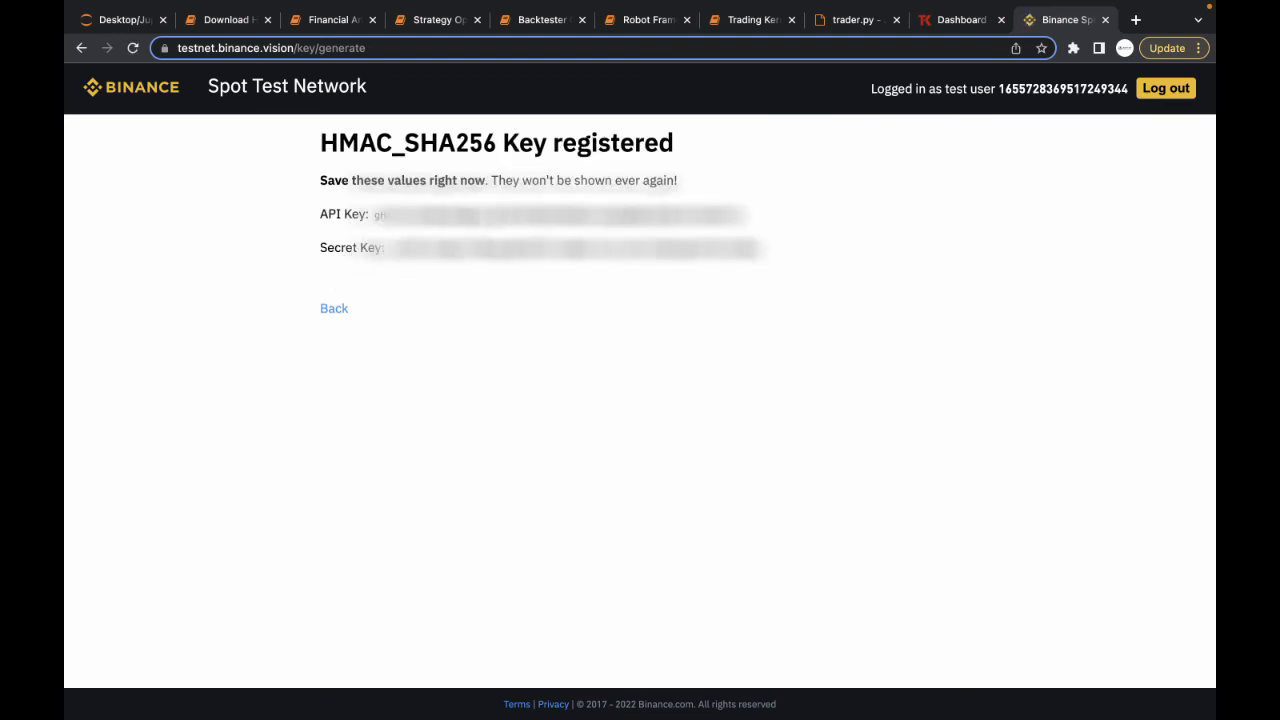